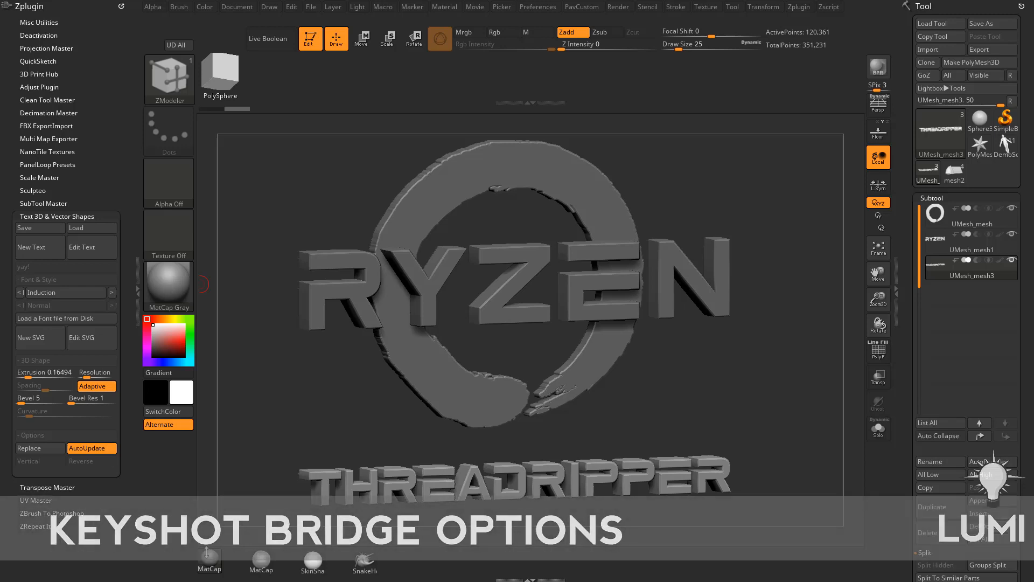
# Open the Render palette and expand its Render Properties subpalette.
pyautogui.click(618, 7)
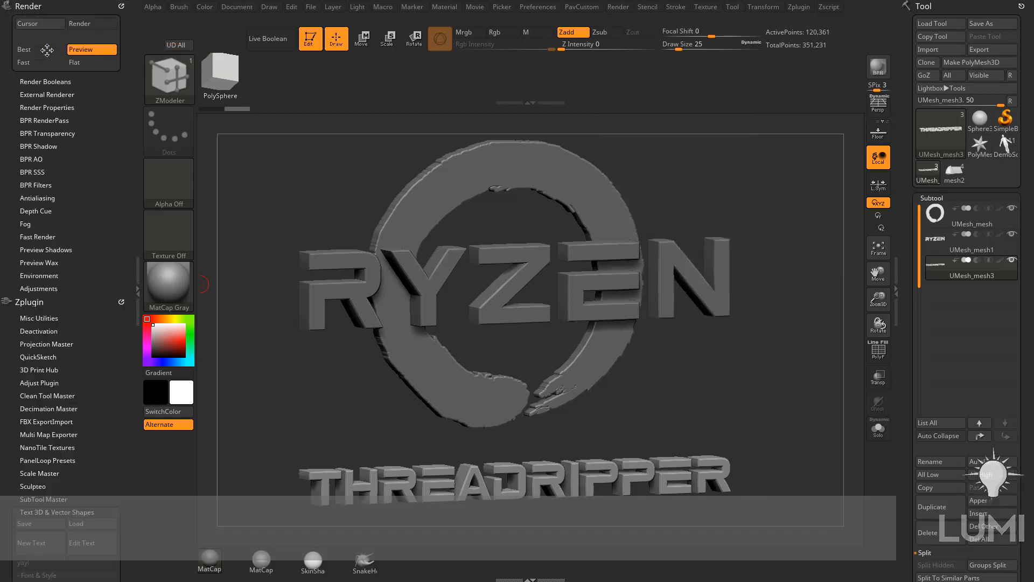
pyautogui.click(47, 107)
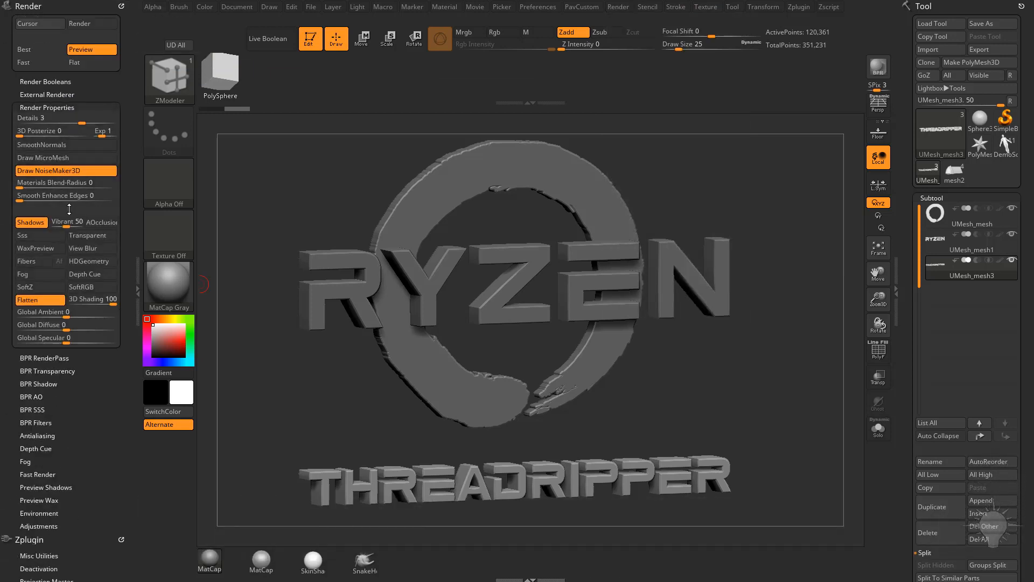
# Show External Renderer options with KeyShot enabled, then select the ring subtool.
pyautogui.click(48, 94)
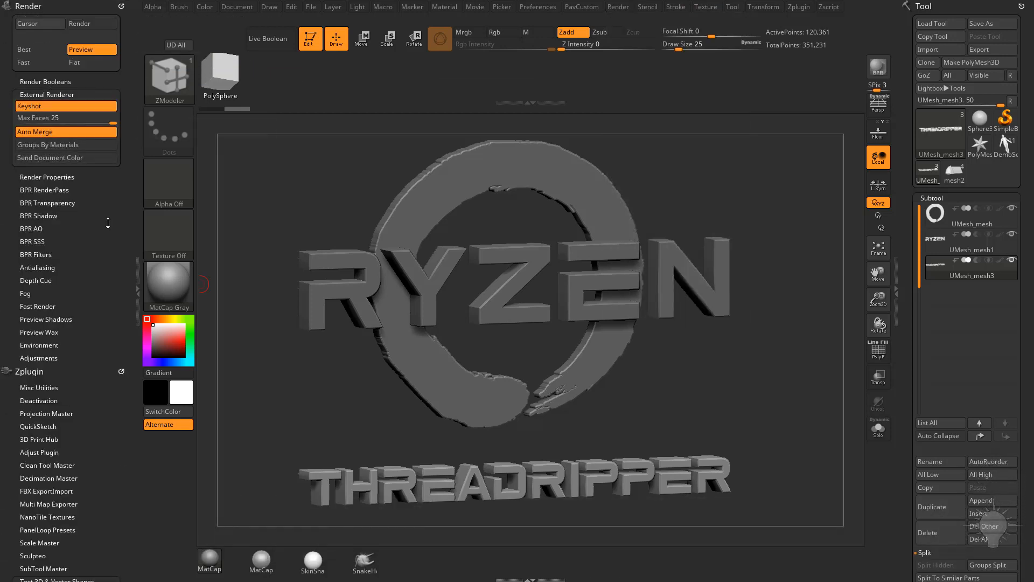
pyautogui.moveTo(34, 106)
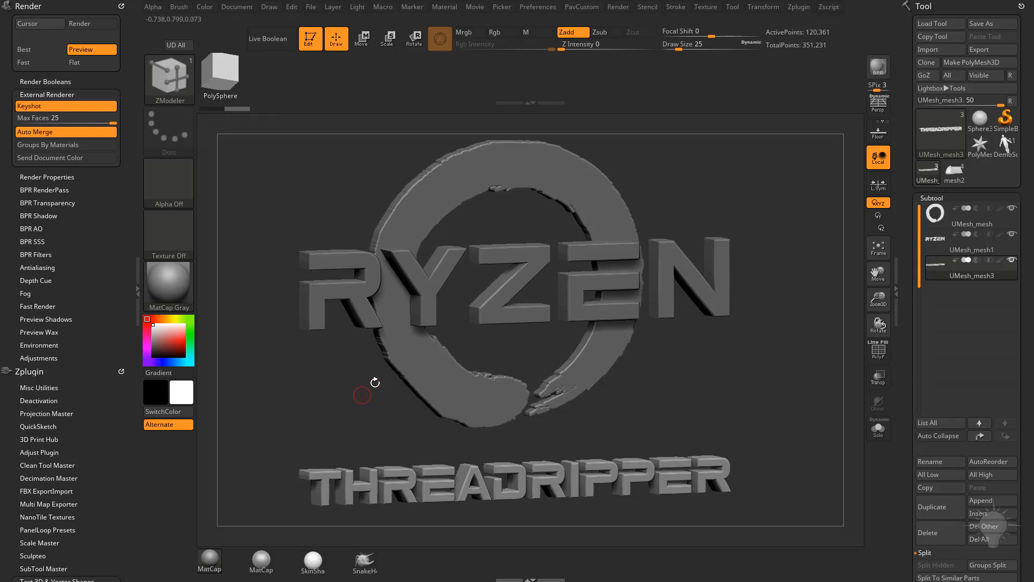
pyautogui.moveTo(664, 379)
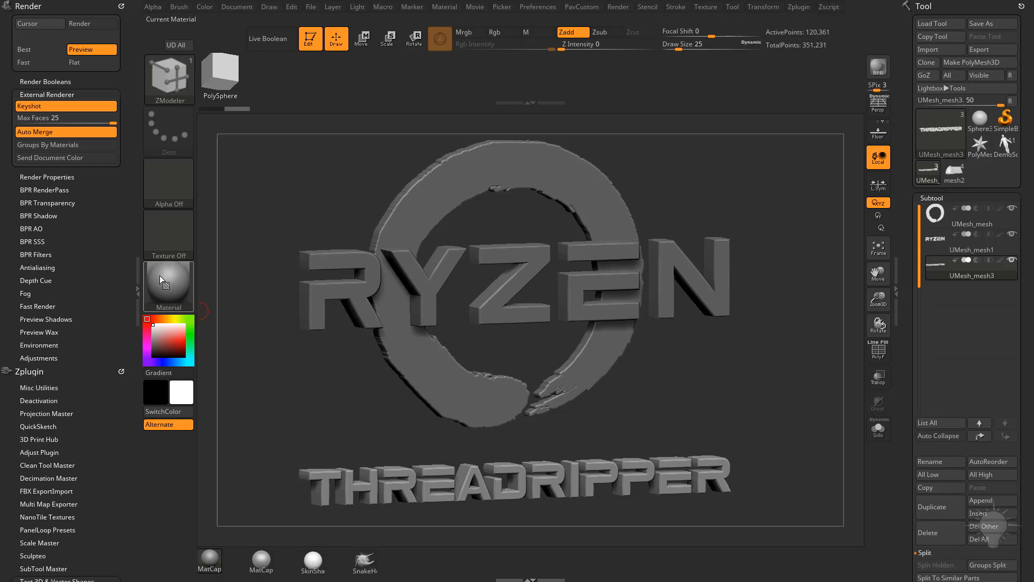
pyautogui.click(168, 285)
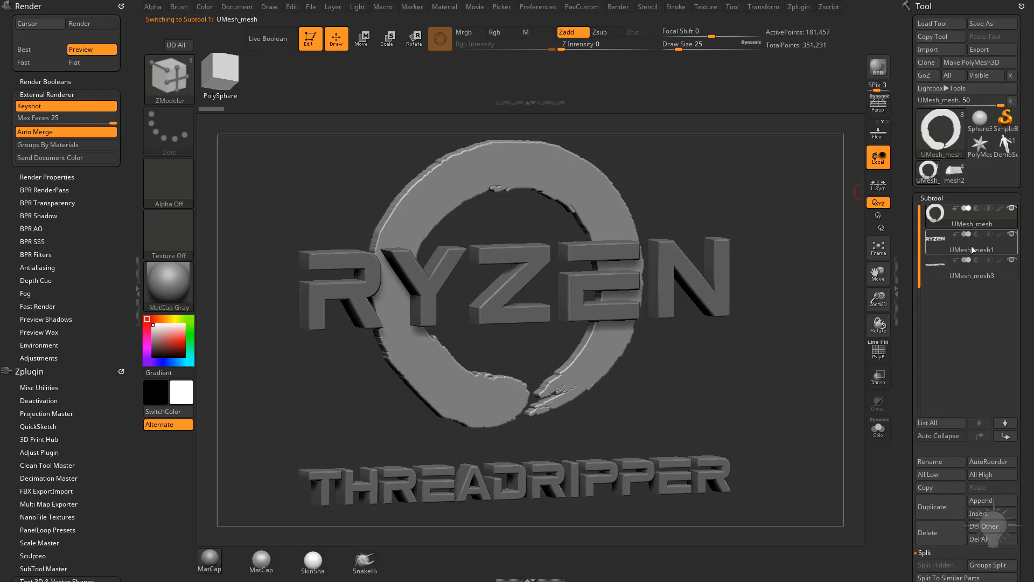
pyautogui.click(970, 275)
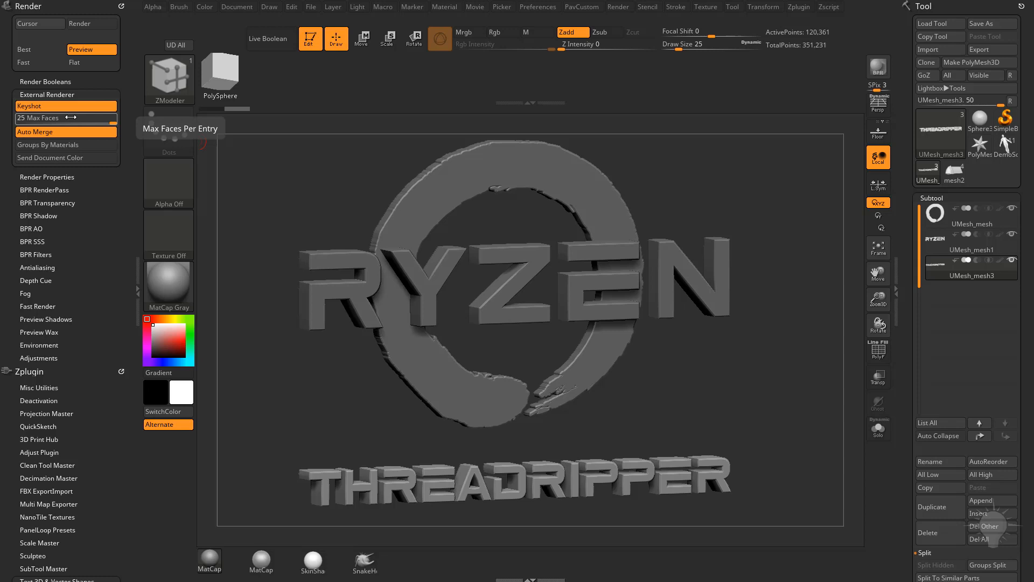
pyautogui.moveTo(878, 272)
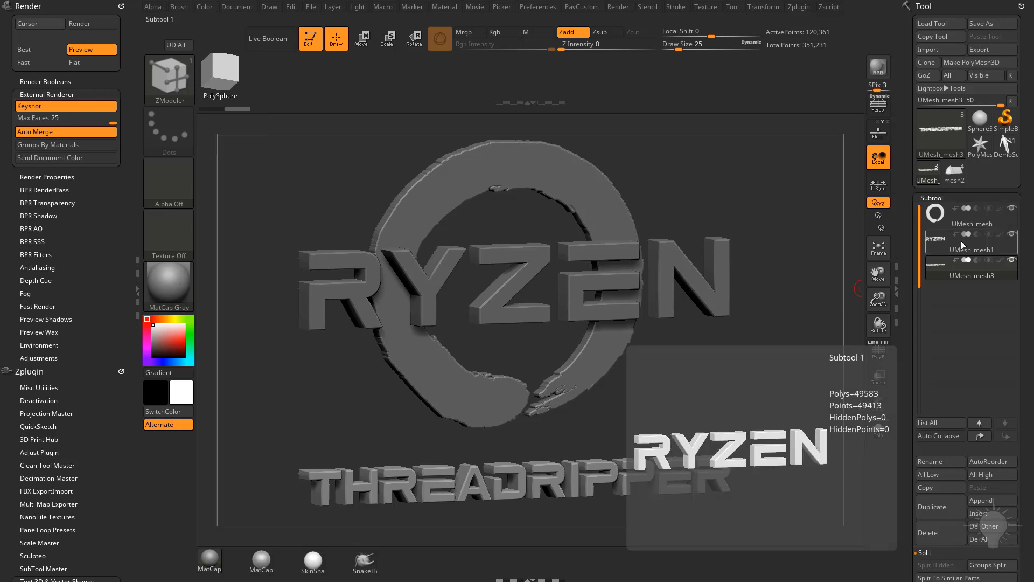
pyautogui.click(970, 275)
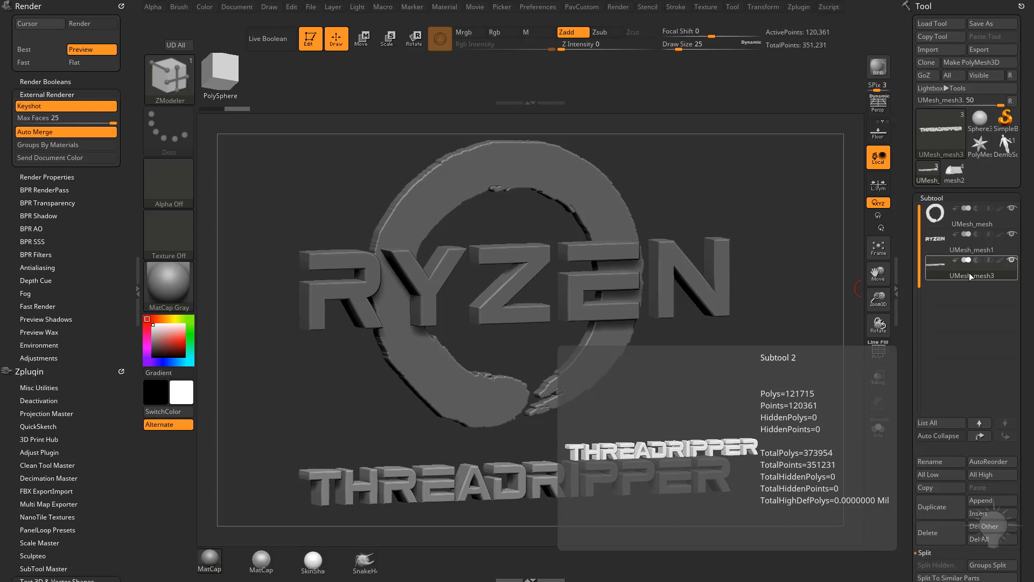
pyautogui.click(970, 217)
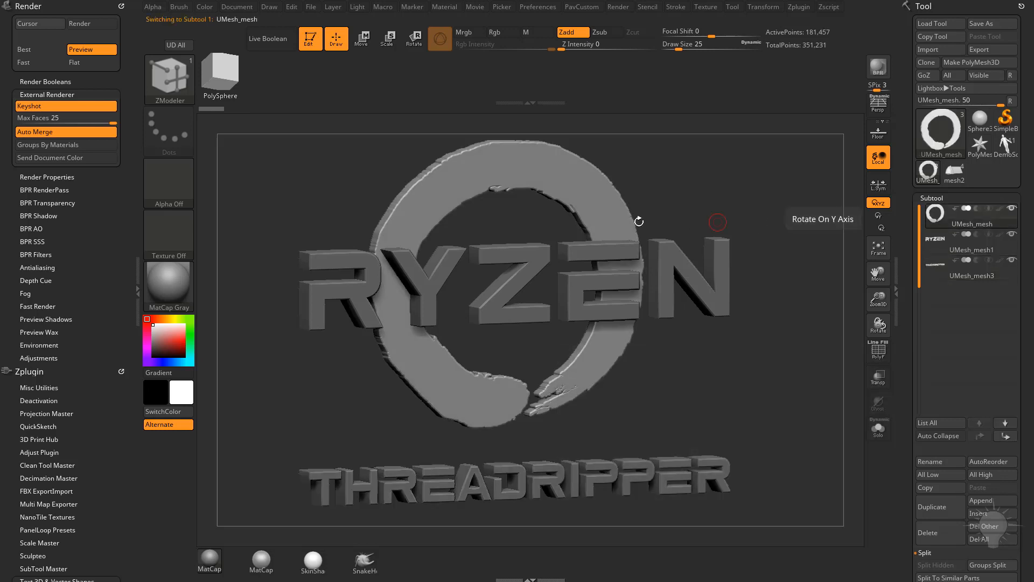
pyautogui.moveTo(790, 259)
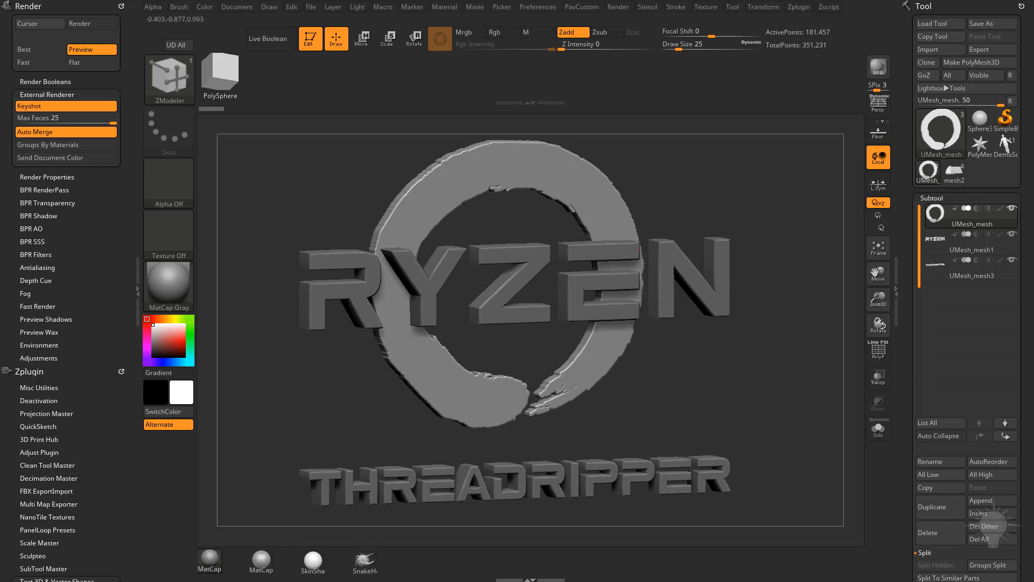
pyautogui.moveTo(36, 132)
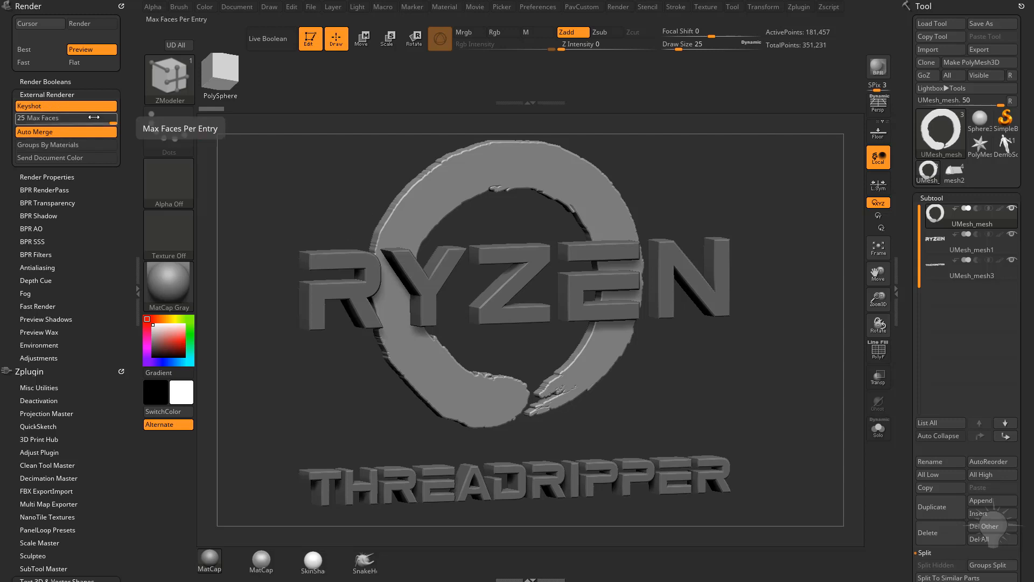
pyautogui.moveTo(65, 144)
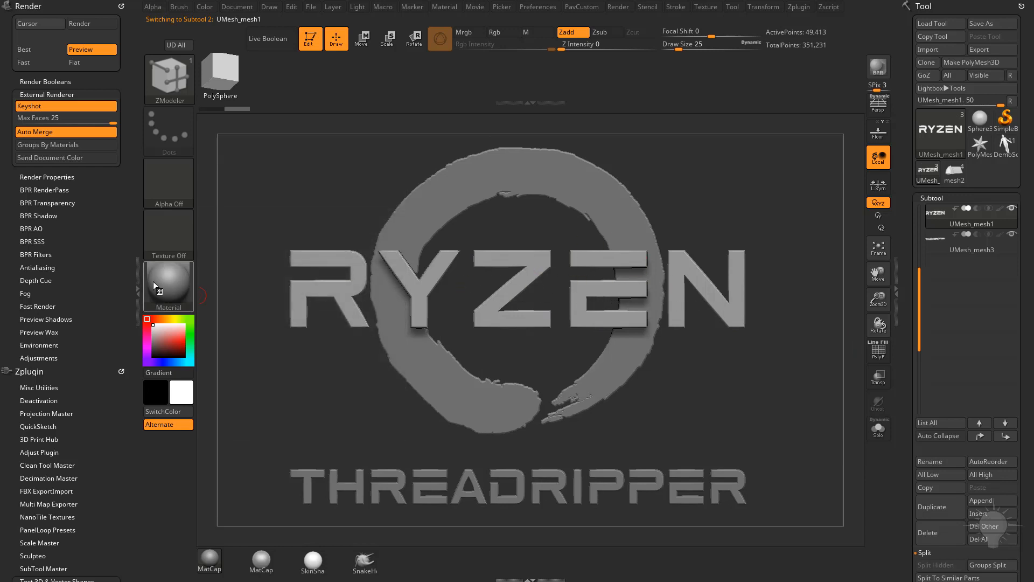
# Enable material-only painting, choose ReflectRed, and solo the RYZEN text.
pyautogui.click(205, 6)
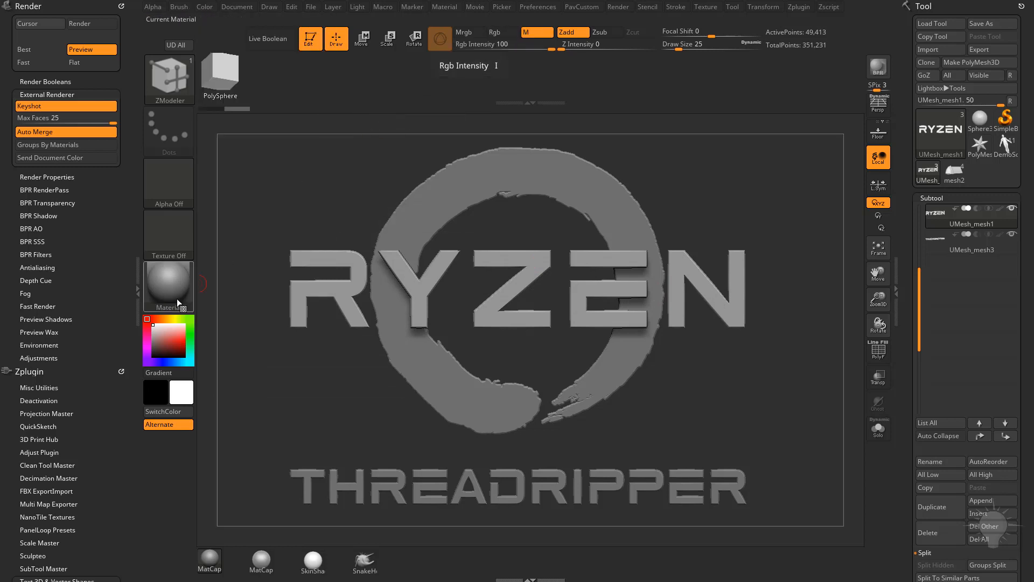
pyautogui.click(168, 285)
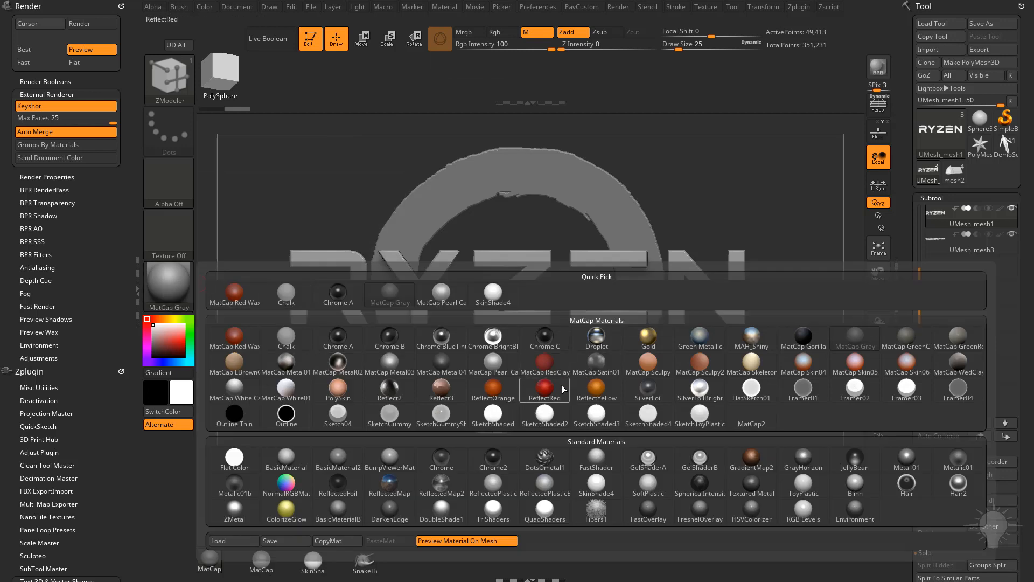
pyautogui.click(544, 393)
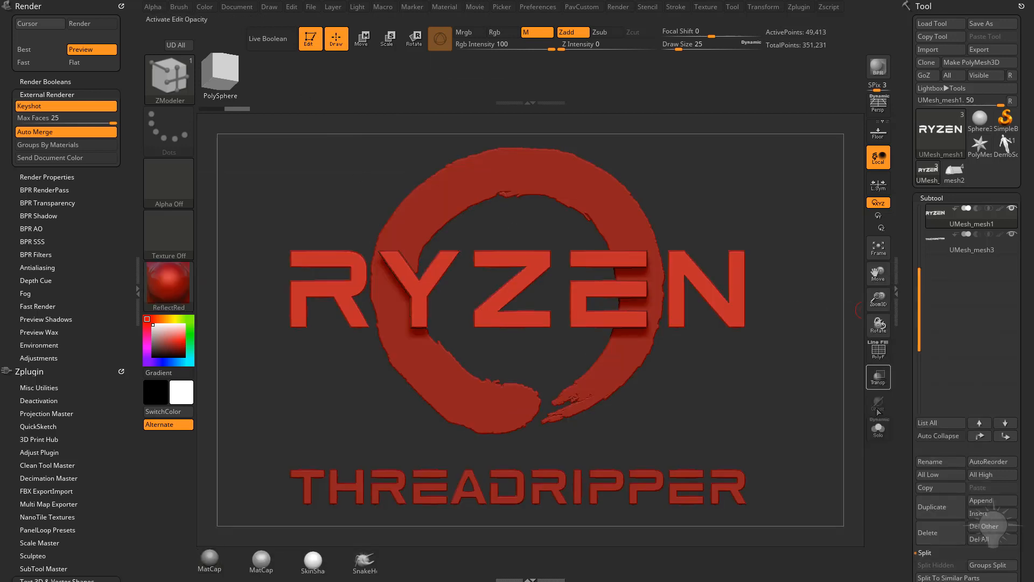
pyautogui.click(204, 6)
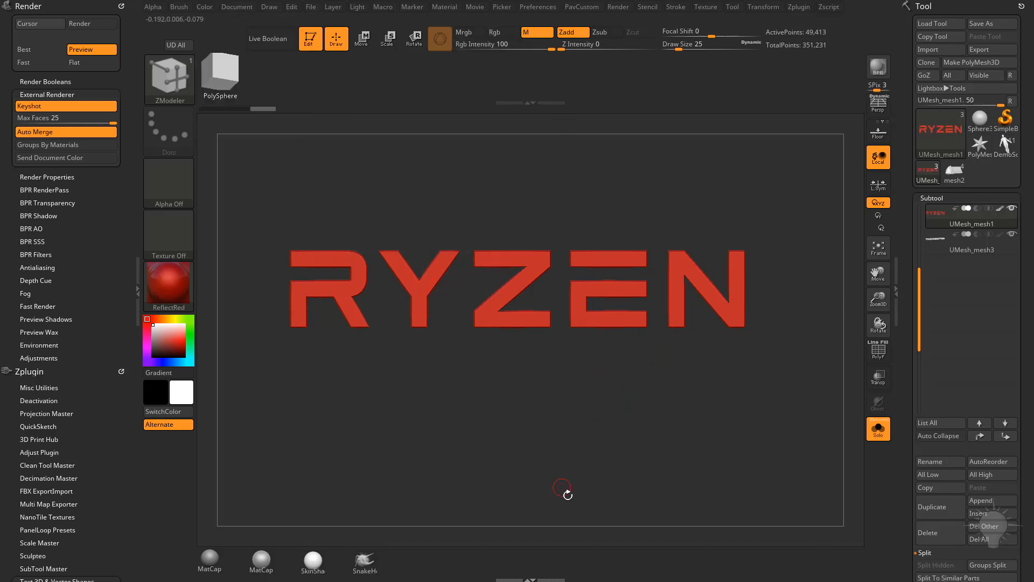
# Paint ReflectRed over the RYZEN letters, then turn Solo off to show the whole logo.
pyautogui.moveTo(564, 205); pyautogui.dragTo(748, 412)
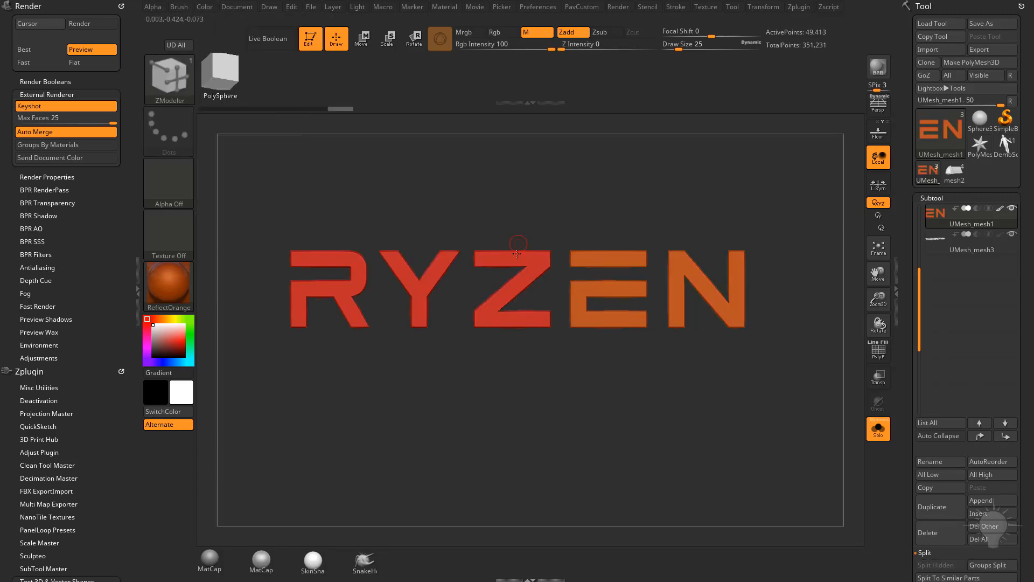
pyautogui.click(878, 428)
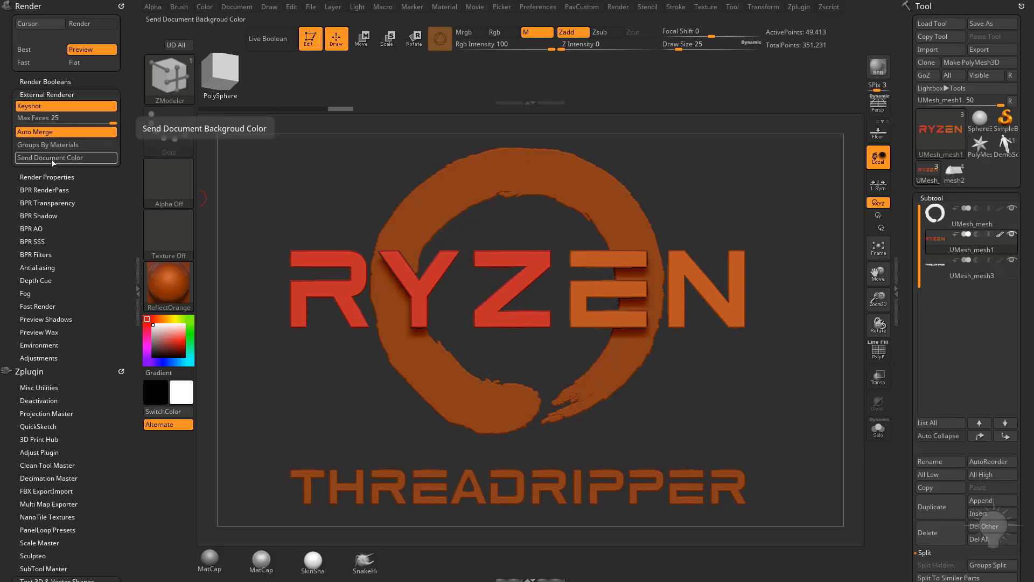
# Open the Document menu to review its settings over the logo.
pyautogui.click(235, 6)
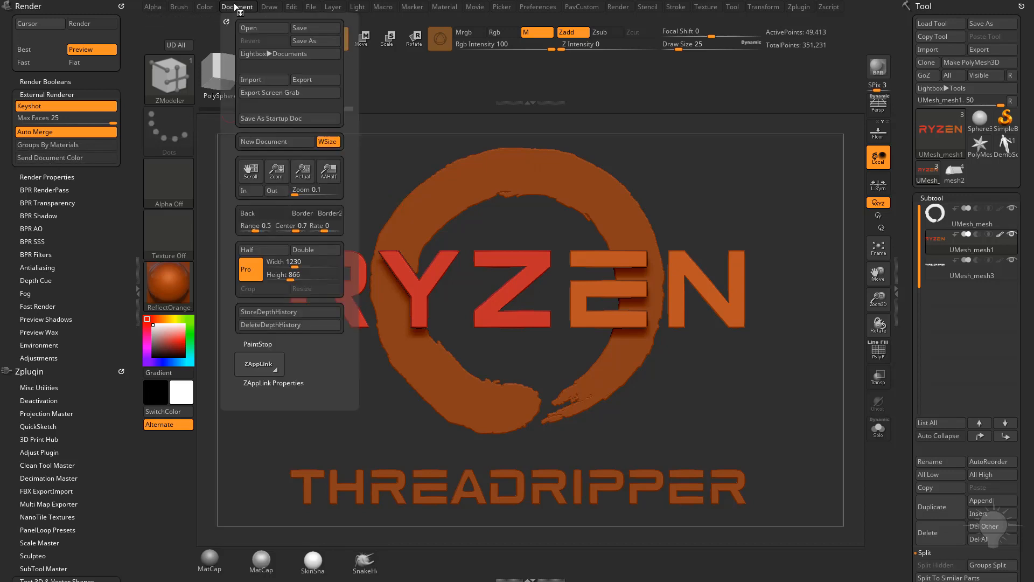
pyautogui.moveTo(262, 213)
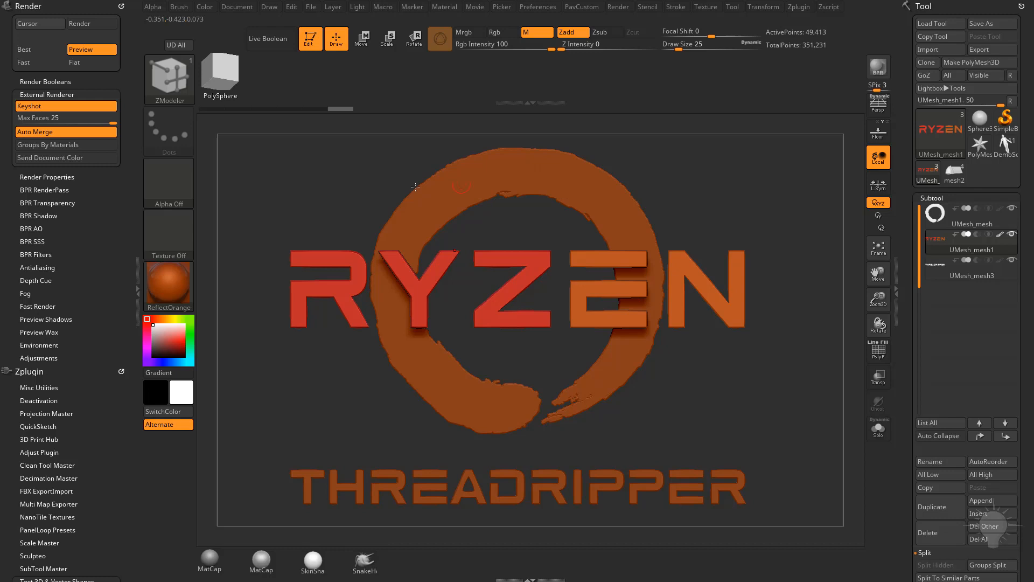
pyautogui.moveTo(66, 157)
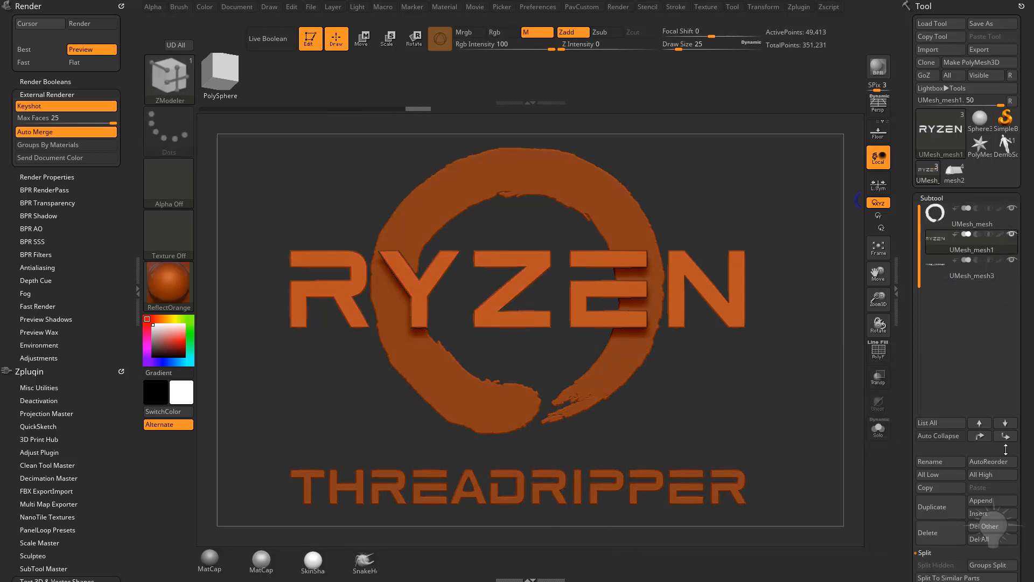
# Switch to MatCap Gray, pick ReflectRed, and fill RYZEN with red material.
pyautogui.click(168, 285)
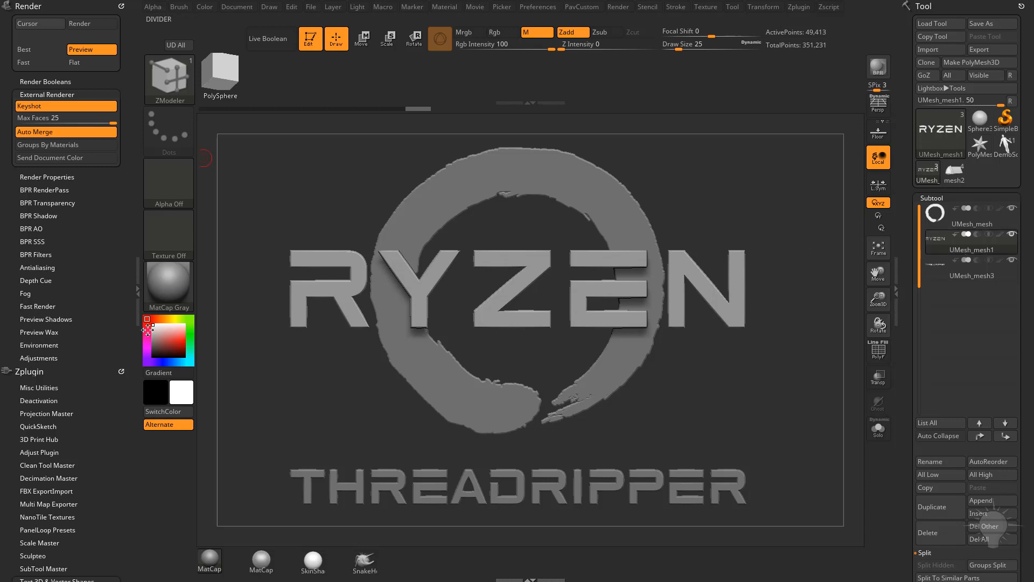
pyautogui.click(168, 286)
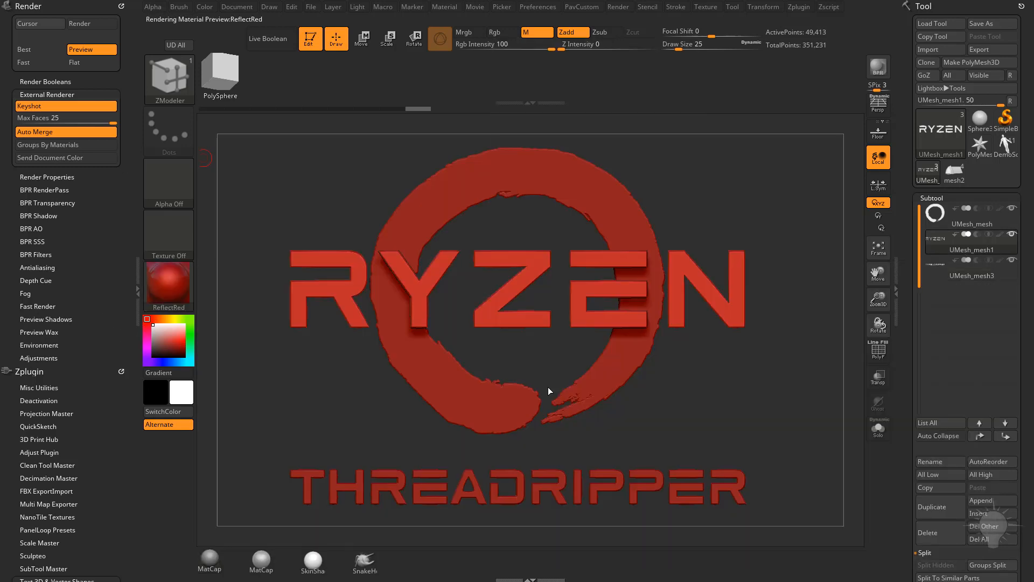
pyautogui.click(204, 6)
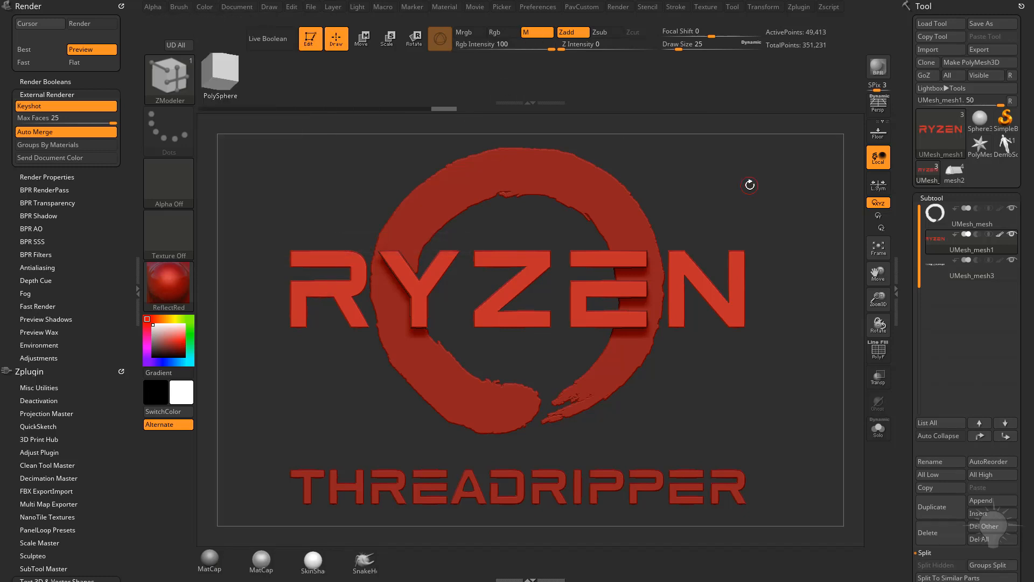
pyautogui.click(168, 286)
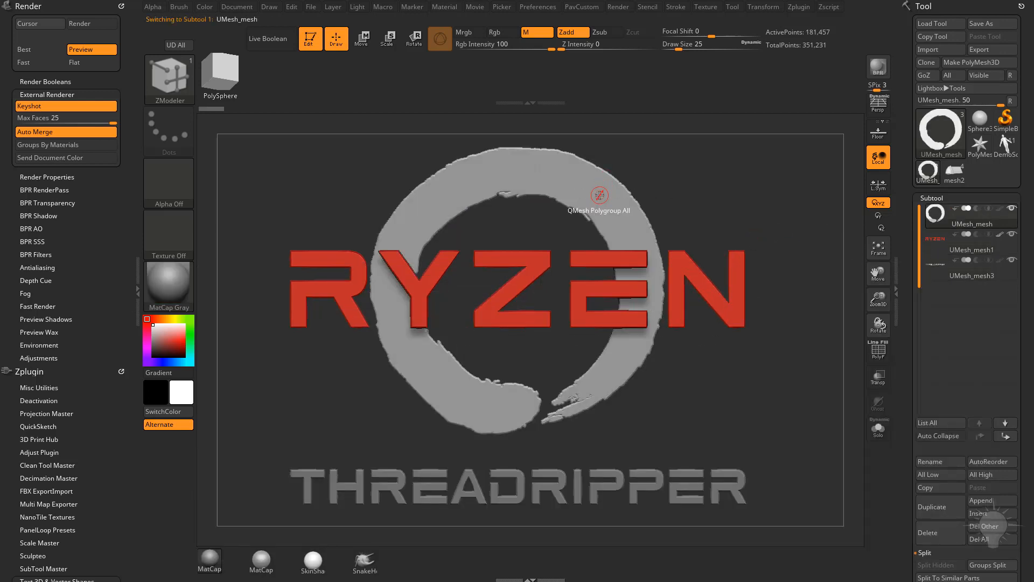
# Make RYZEN the active subtool and run BPR to send the render to KeyShot.
pyautogui.click(970, 271)
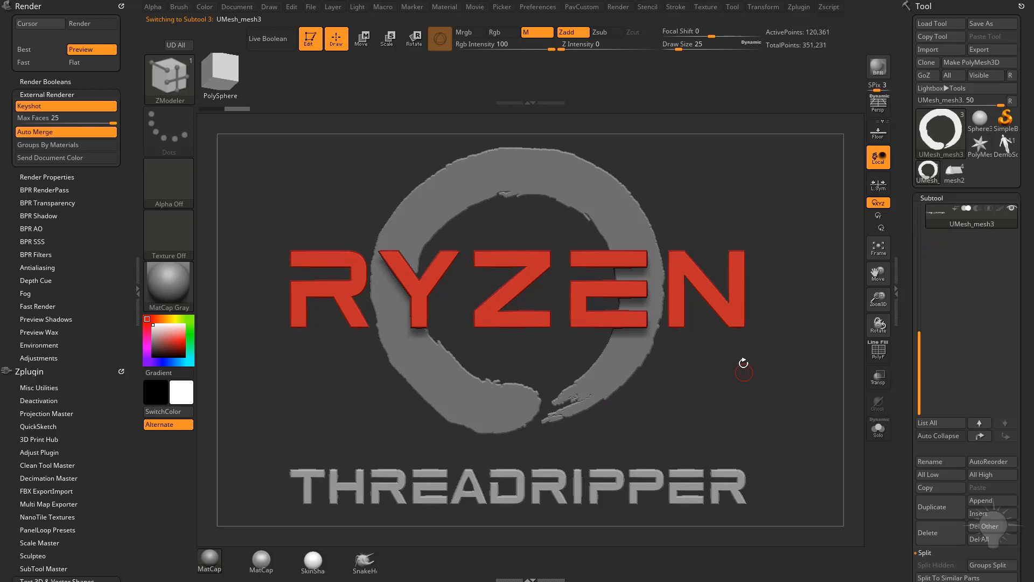
pyautogui.click(966, 217)
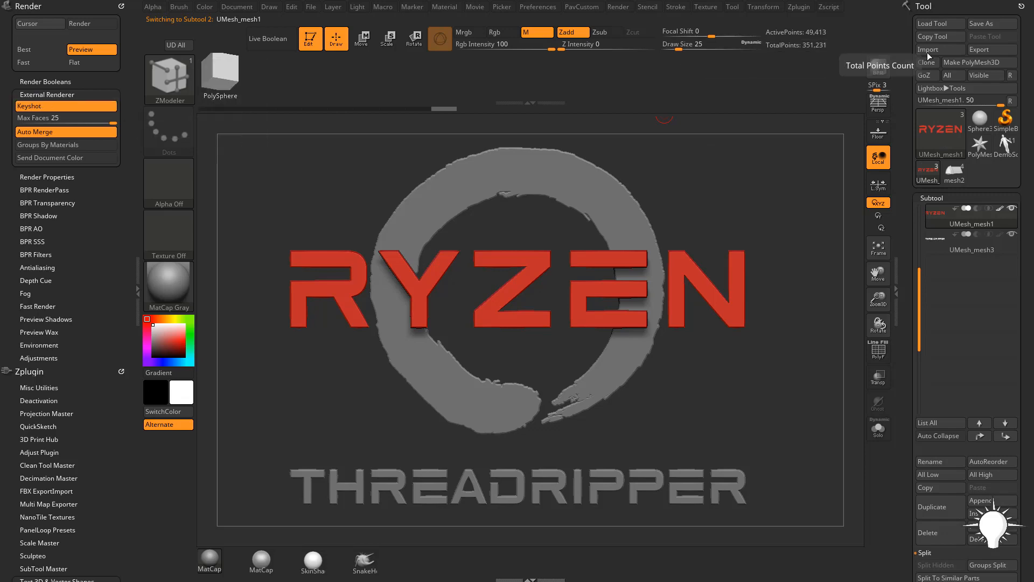
pyautogui.click(878, 66)
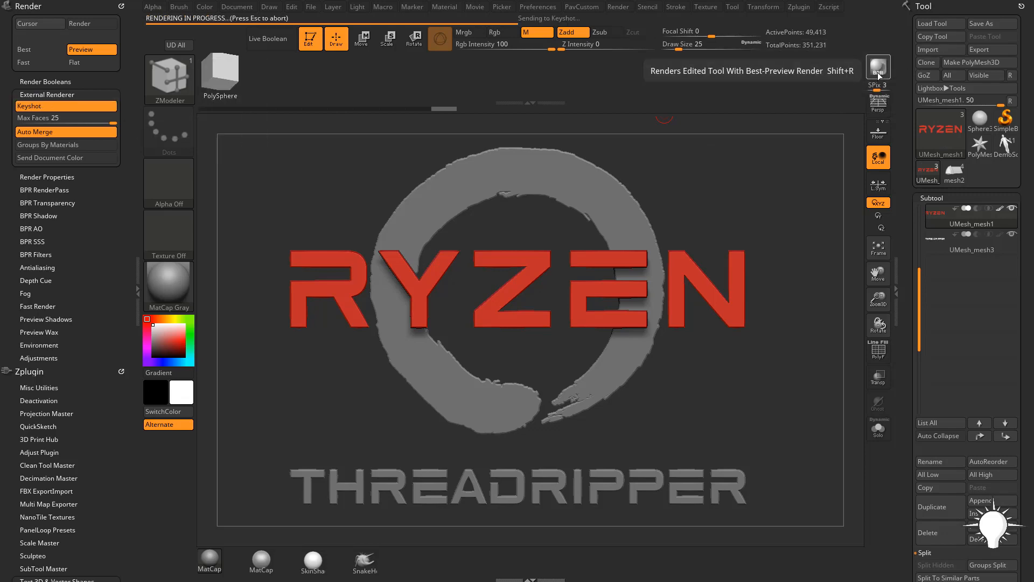